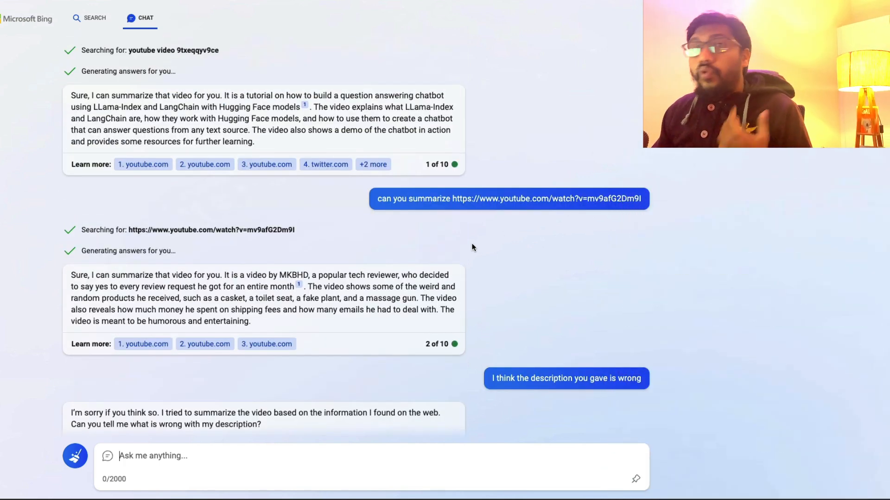
mouse_move(475, 214)
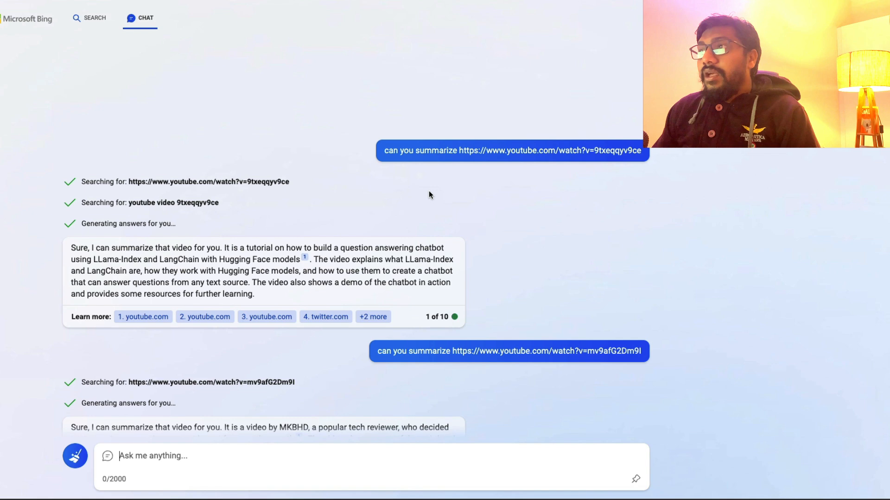
mouse_move(371, 203)
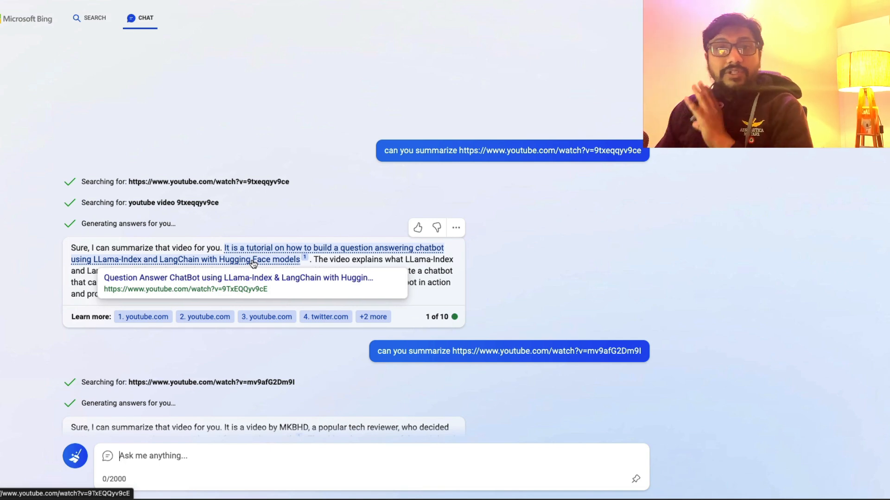
mouse_move(433, 267)
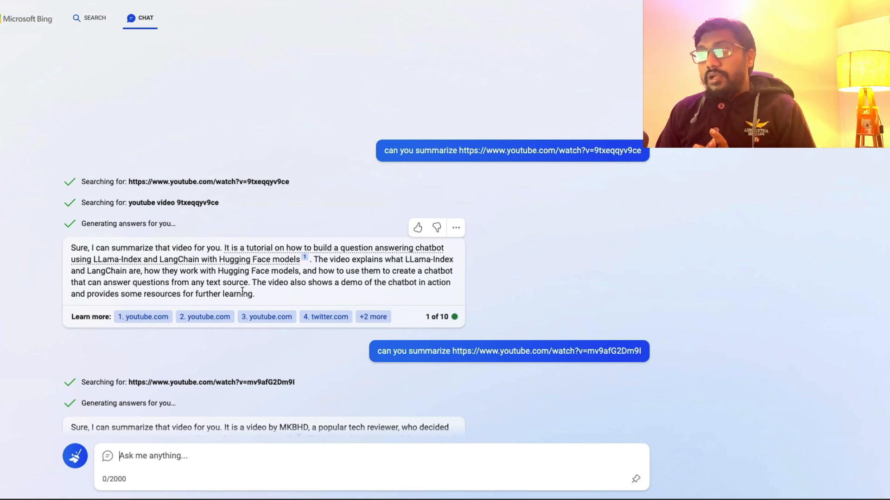
mouse_move(326, 317)
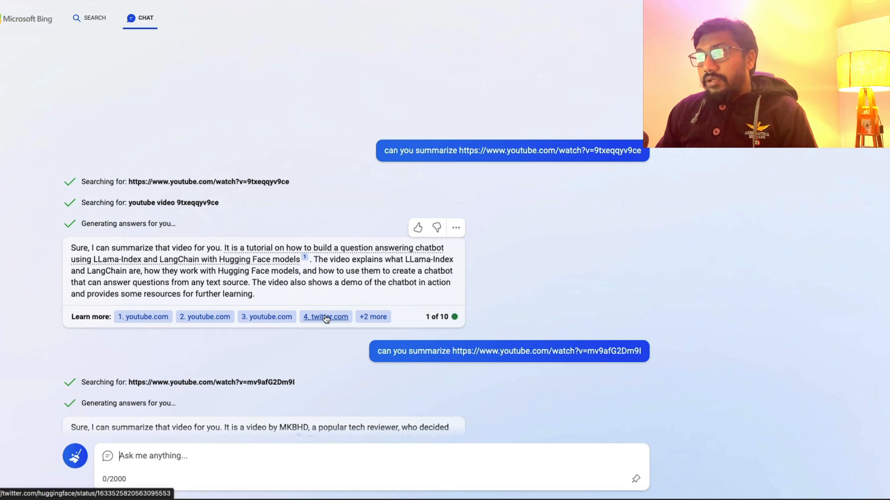
mouse_move(325, 317)
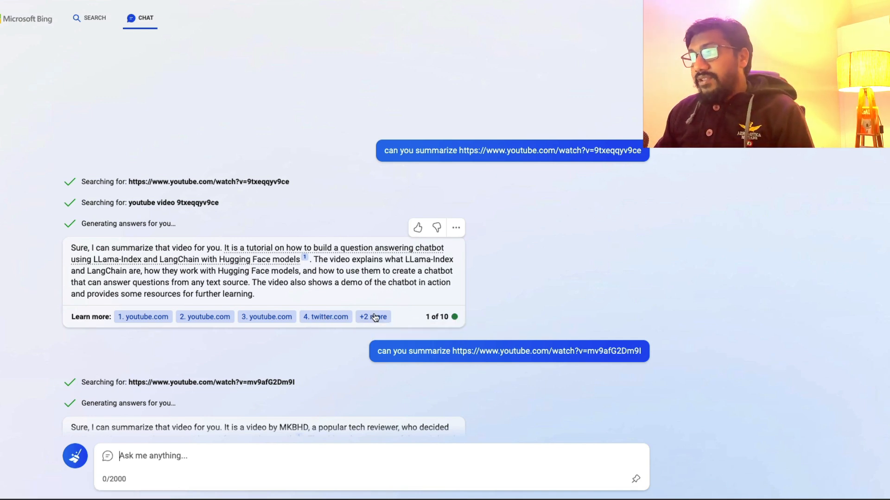
Expand '+2 more' under Learn more to list all sources of the first summary.
click(373, 317)
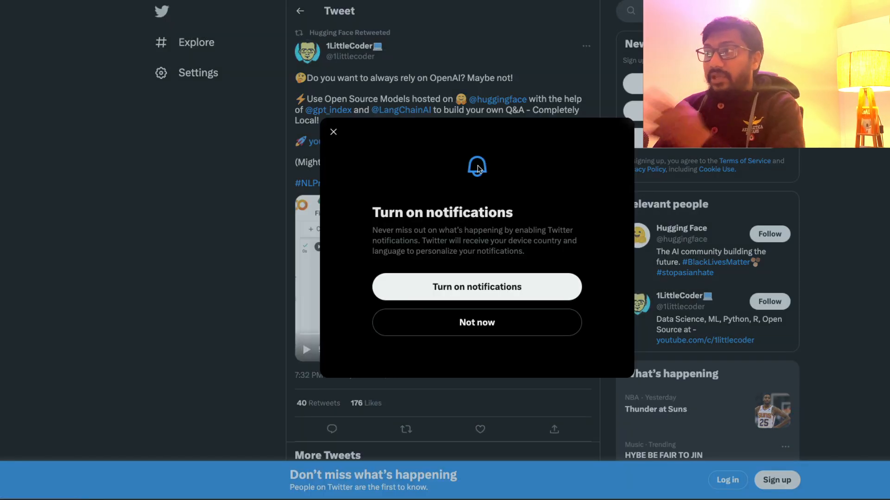
Dismiss the 'Turn on notifications' popup covering the cited tweet.
click(477, 322)
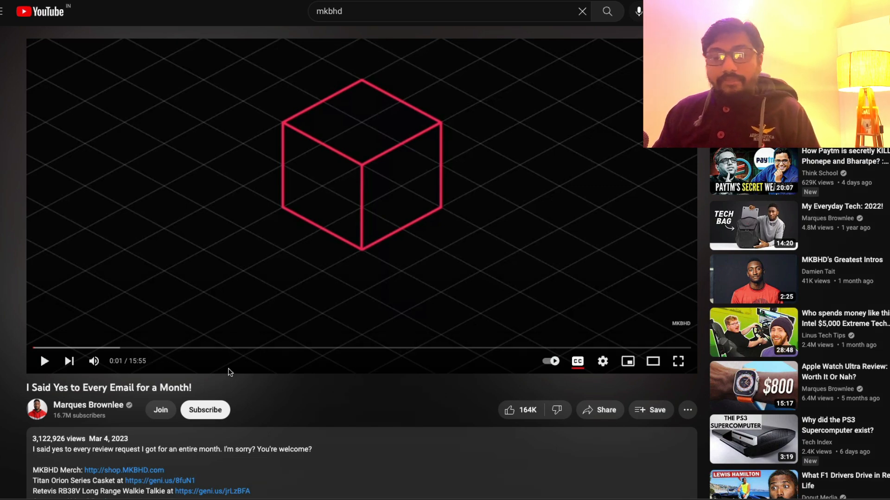
Reveal the MKBHD video's expanded description and highlight 'Casket' in its product list.
scroll(down, 3)
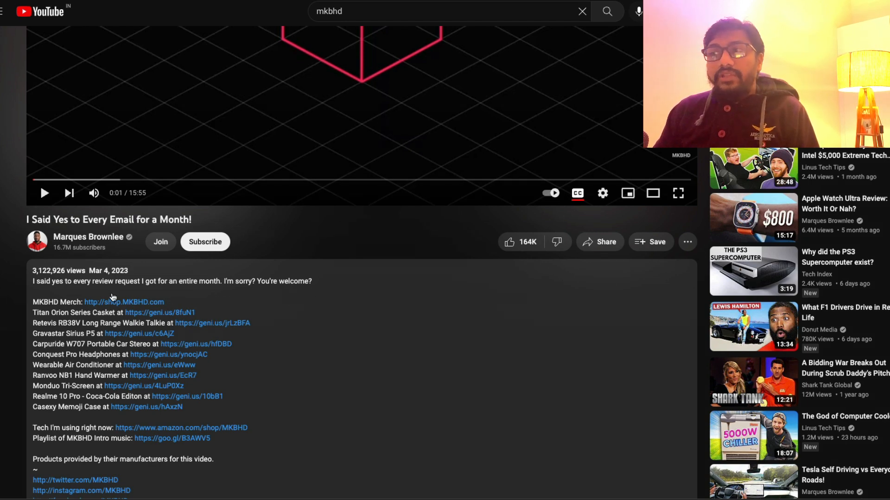
mouse_move(358, 374)
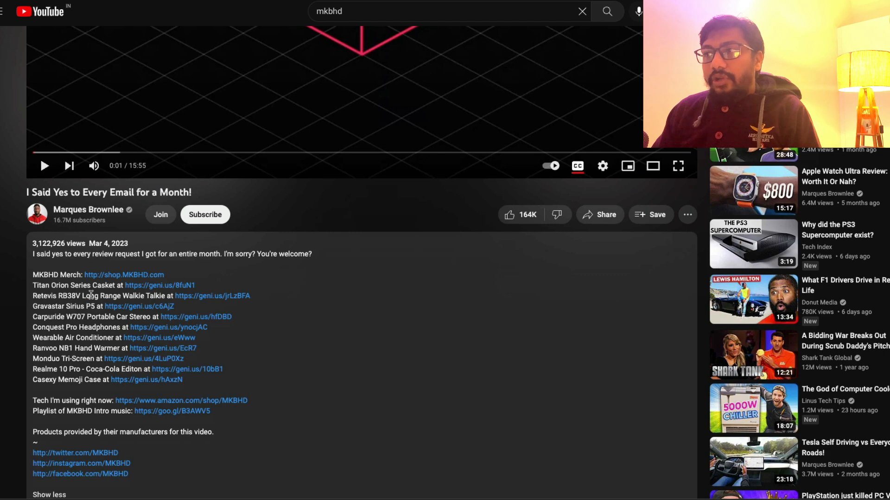
double_click(103, 286)
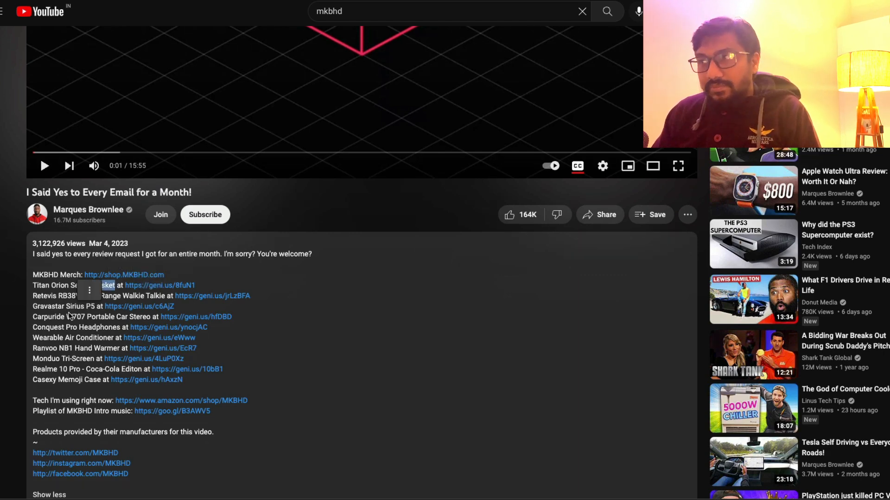
double_click(104, 286)
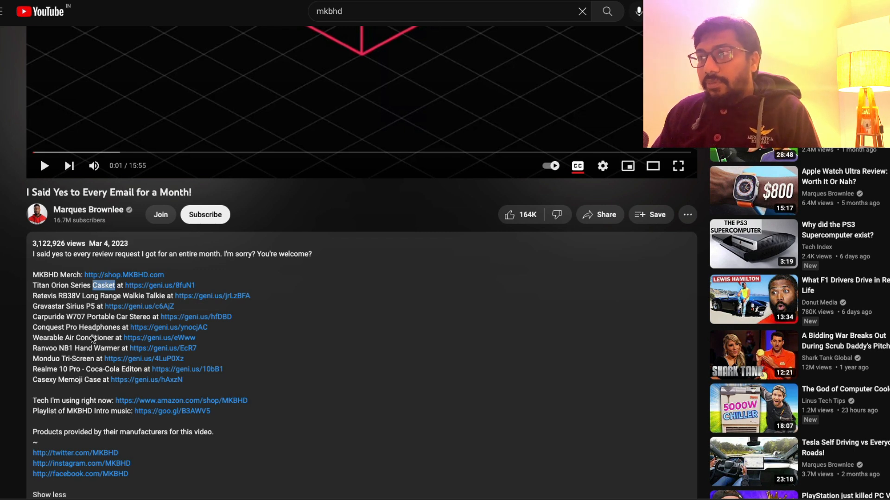
scroll(down, 3)
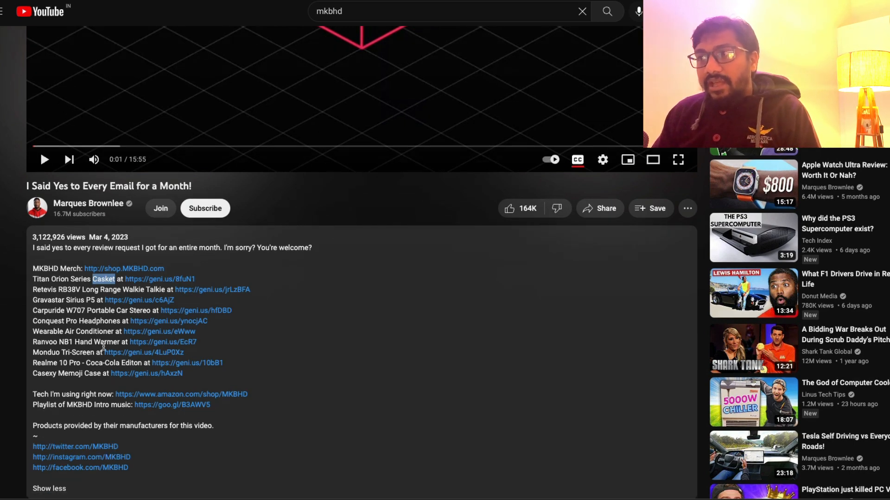
mouse_move(119, 370)
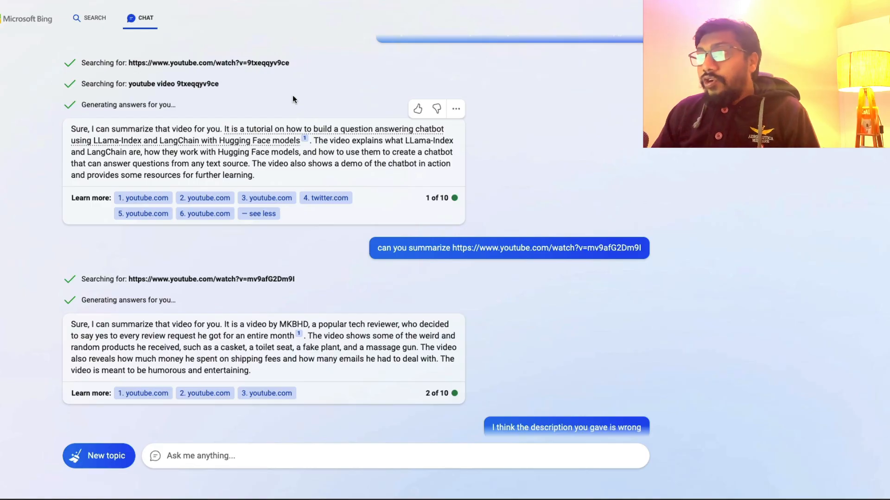
mouse_move(532, 274)
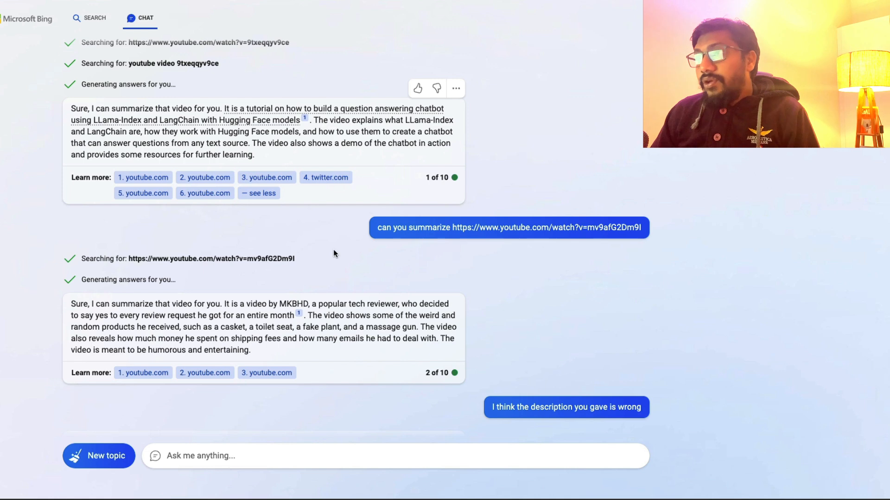
mouse_move(256, 307)
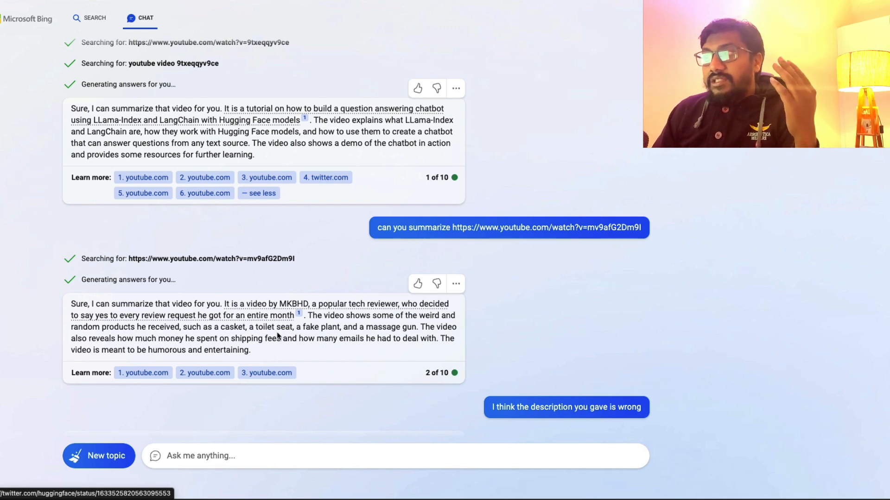
mouse_move(243, 334)
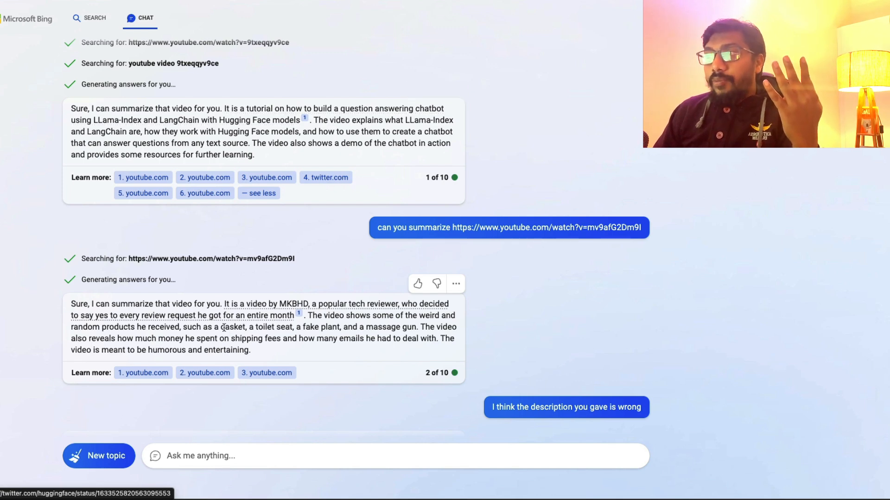
Highlight 'casket' in Bing's MKBHD summary to match the video's description.
double_click(231, 327)
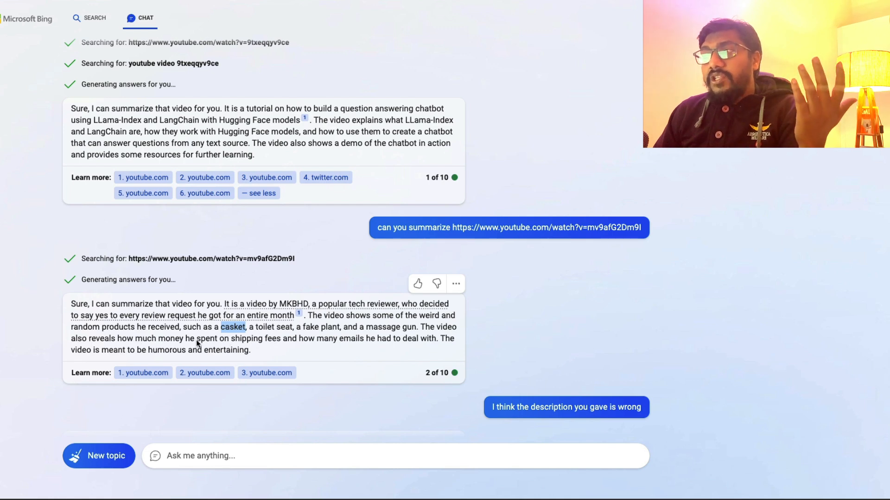
mouse_move(284, 346)
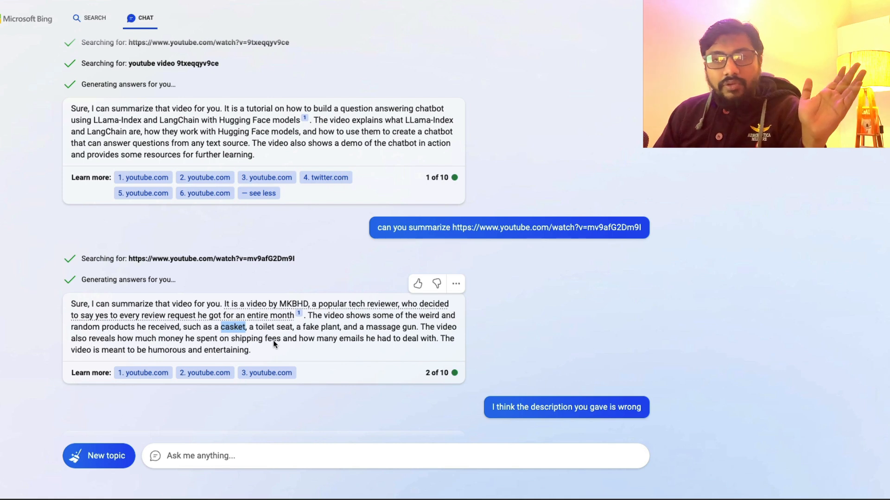
mouse_move(310, 345)
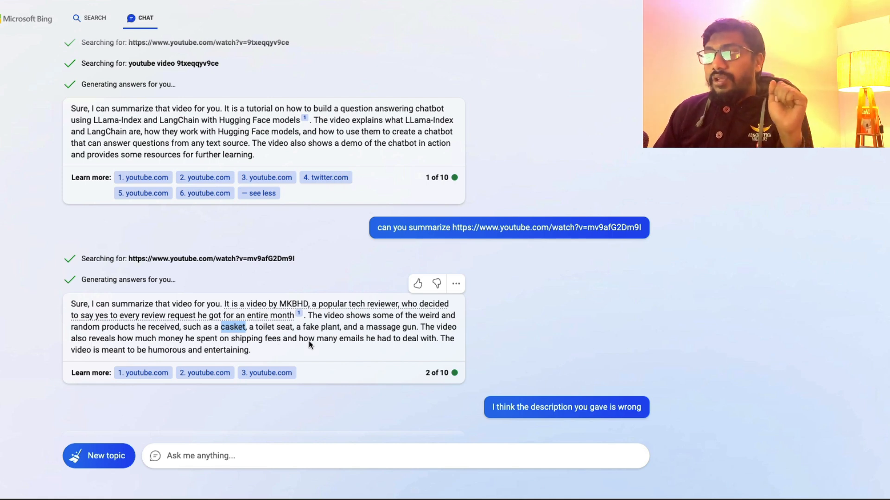
mouse_move(334, 350)
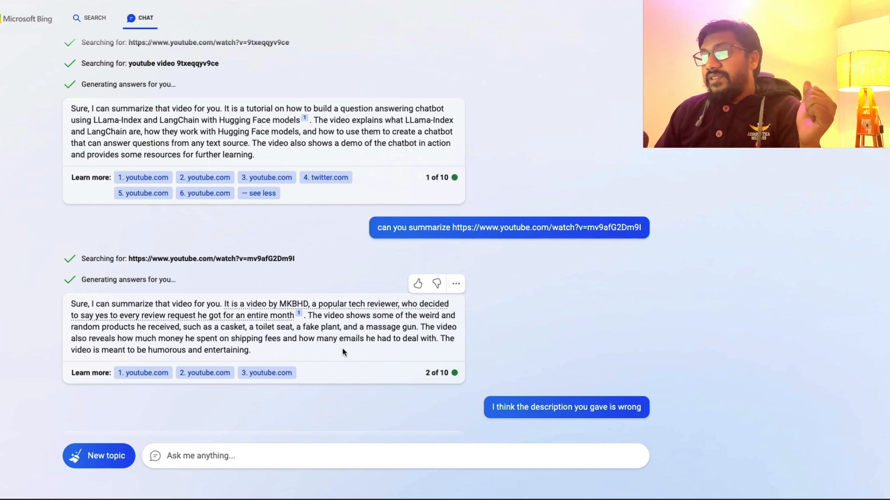
mouse_move(217, 351)
text(I don't see toilet seat in that video)
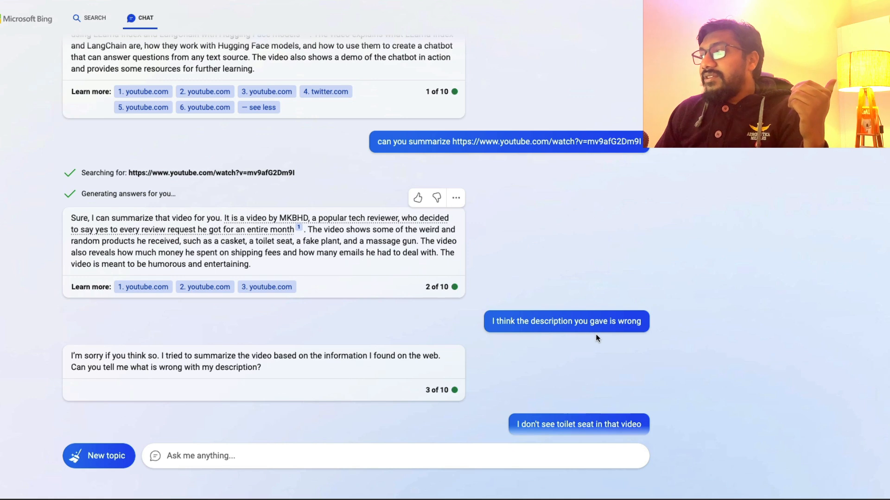
Scroll to Bing's reply admitting it confused the toilet seat with another product.
scroll(down, 3)
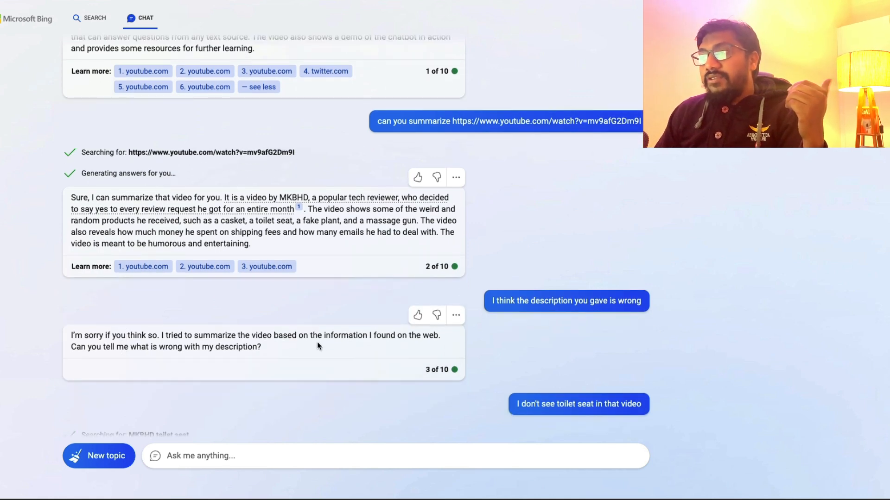
mouse_move(367, 348)
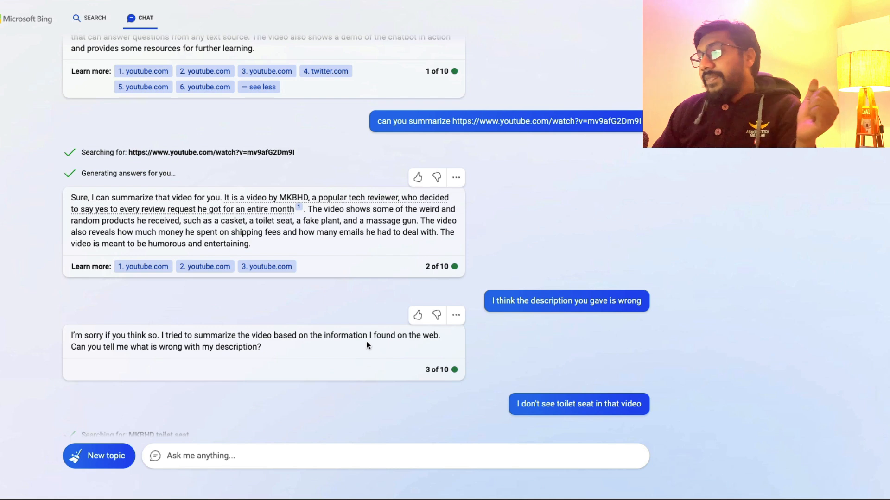
scroll(down, 3)
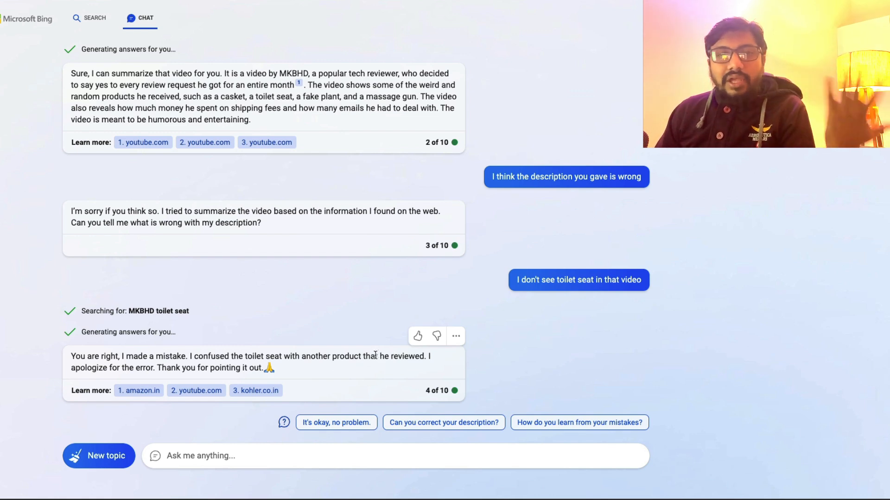
mouse_move(371, 352)
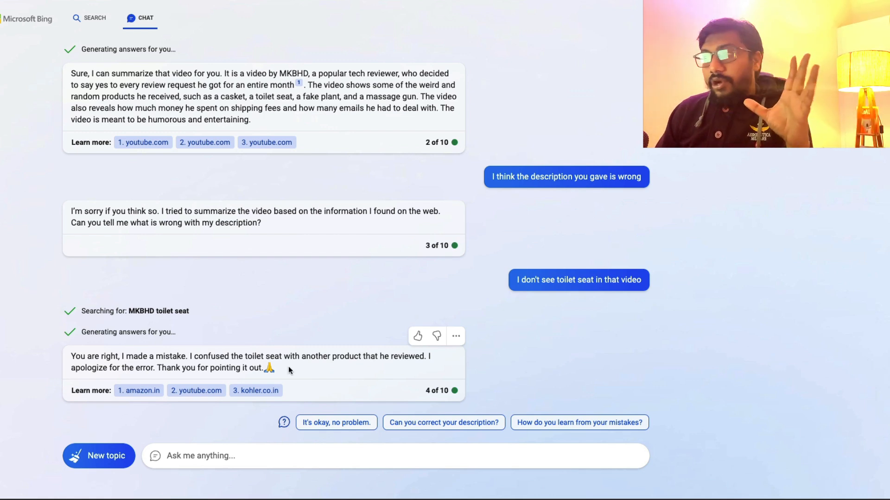
mouse_move(310, 365)
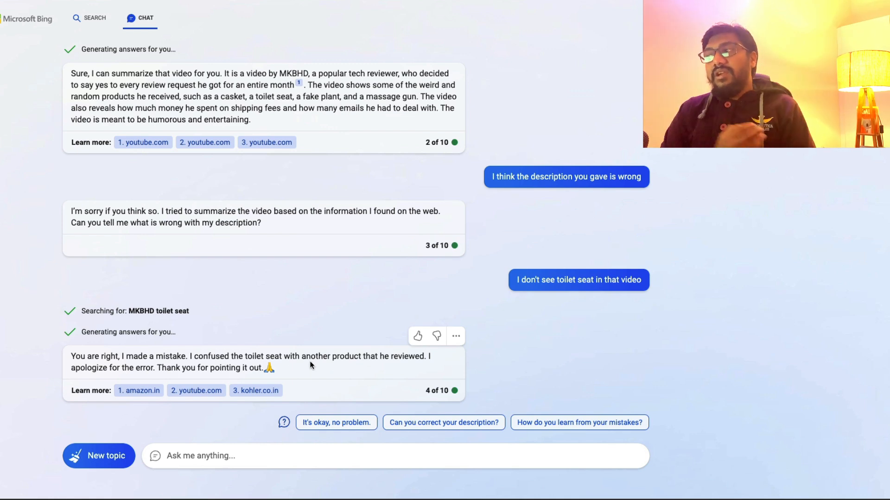